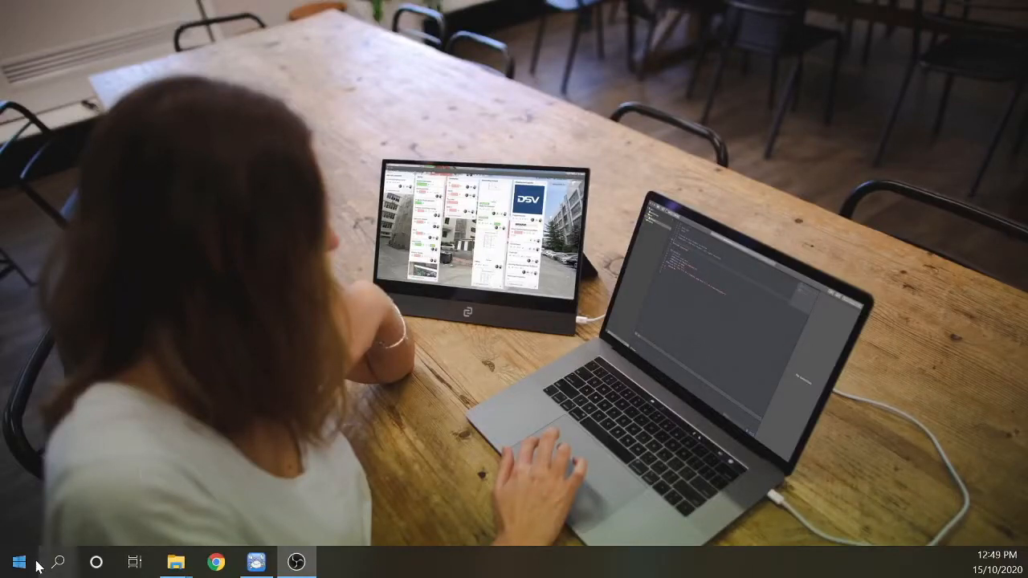
- Search the Start menu for 'set' to launch Settings
click(20, 562)
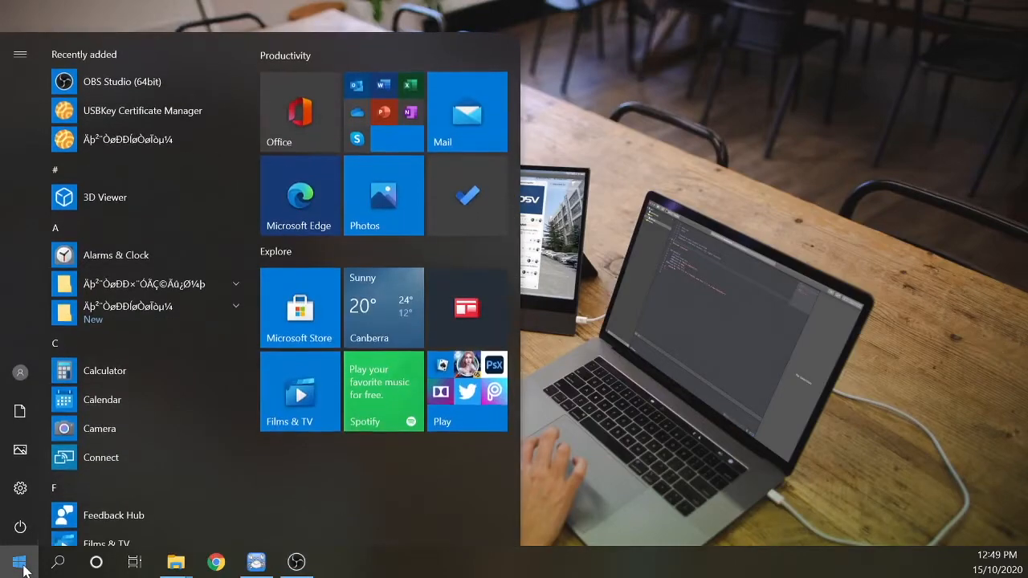
text(set)
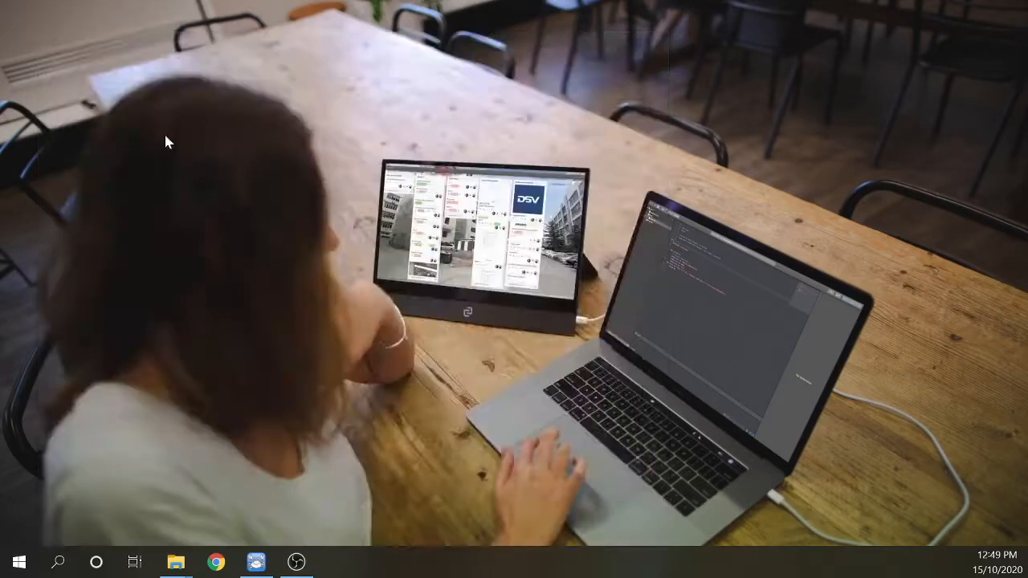
- Search Settings for 'di' and go to the Display settings page
click(335, 561)
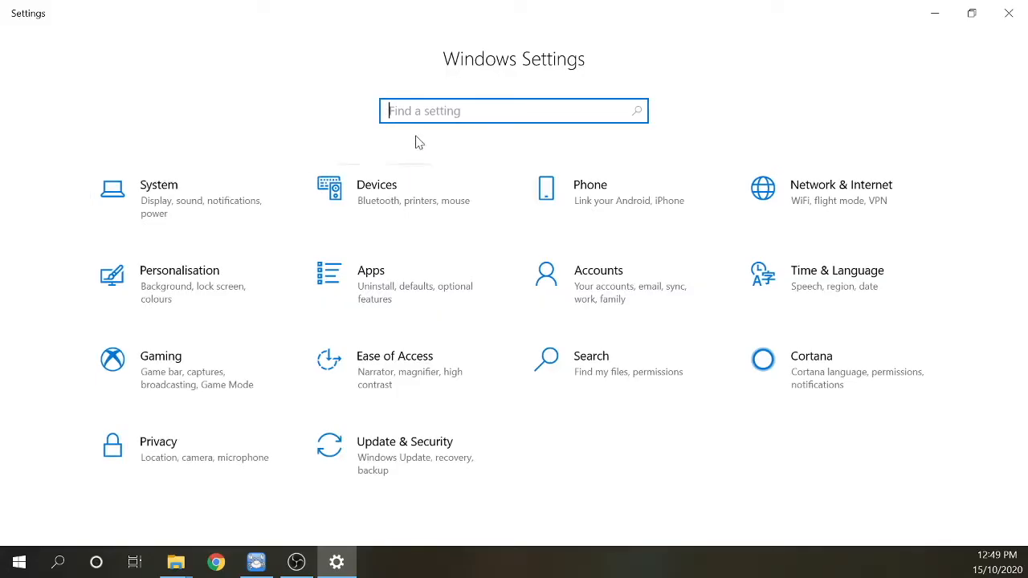
text(display)
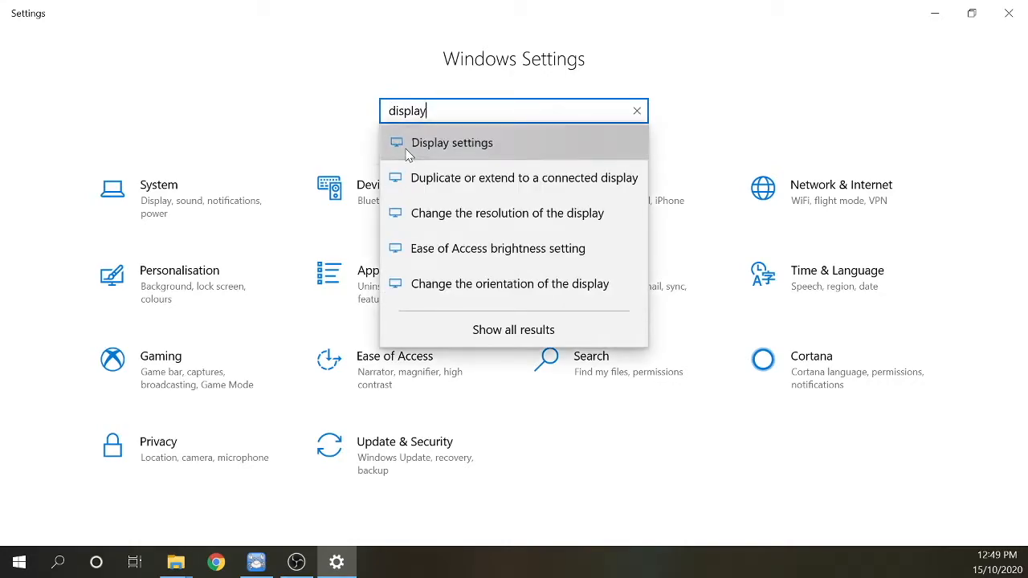
click(452, 142)
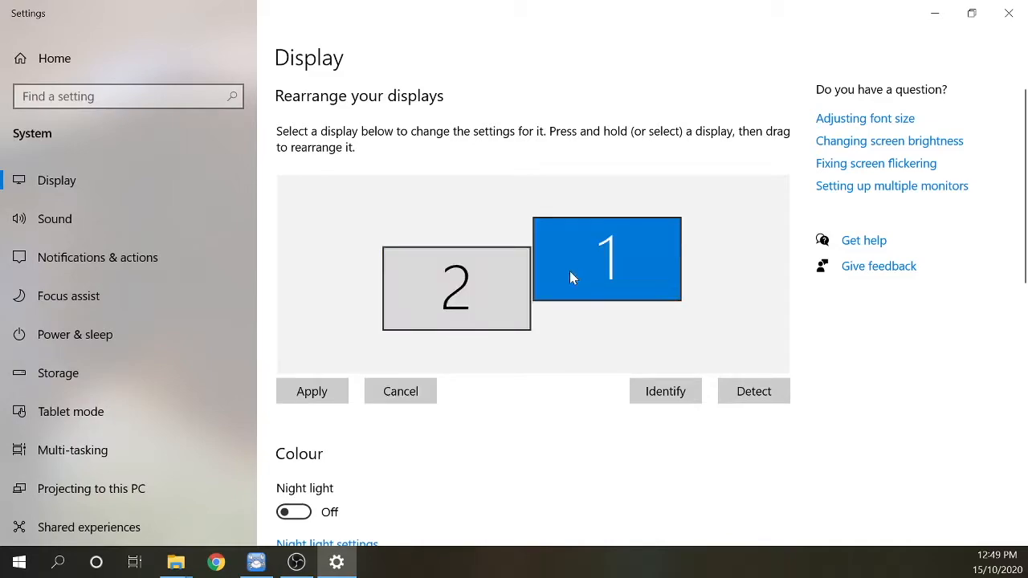
- Drag monitor 2 in Rearrange your displays to sit alongside monitor 1
click(455, 288)
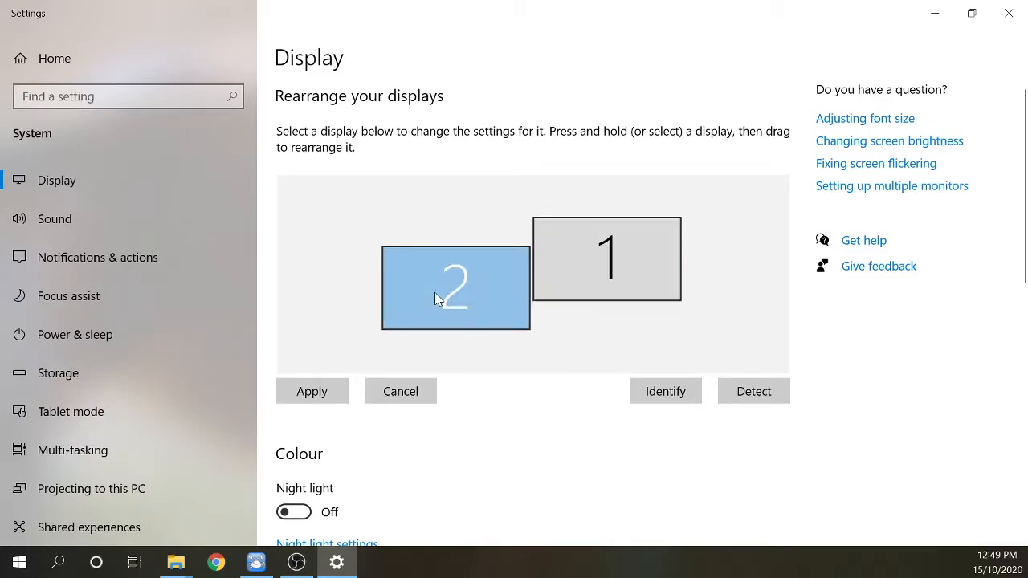
drag(455, 288, 727, 289)
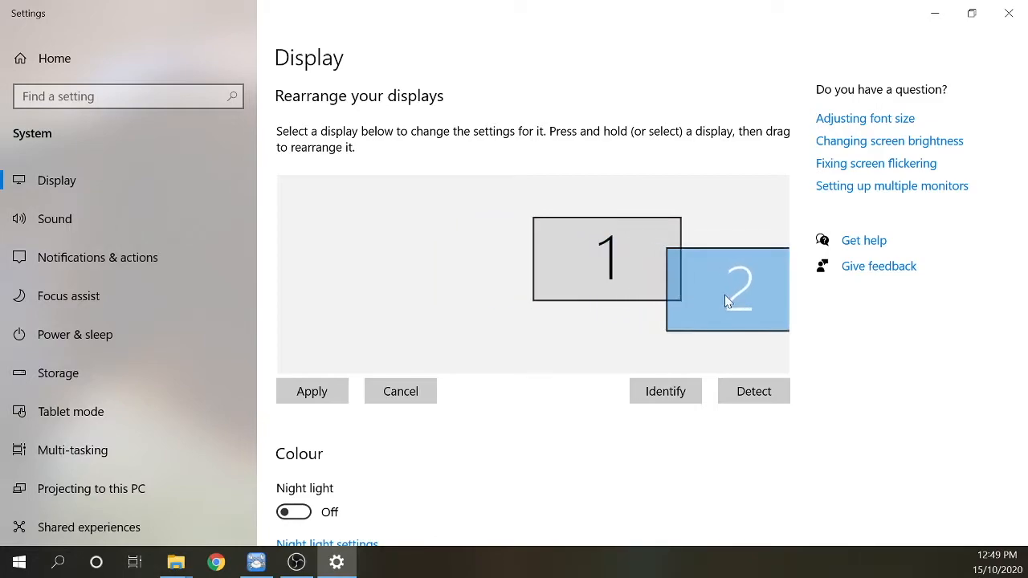
drag(727, 289, 605, 291)
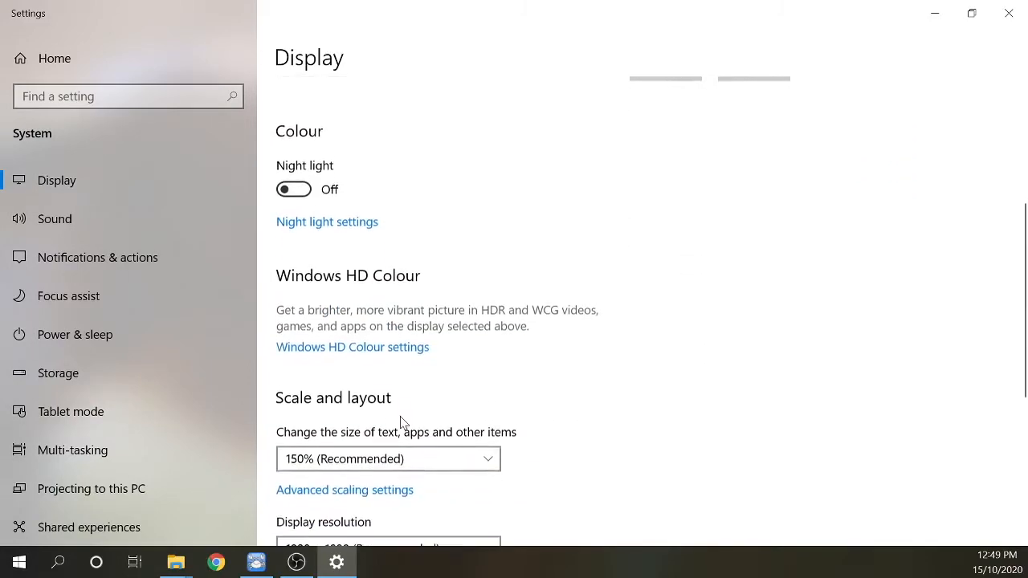
scroll(down, 3)
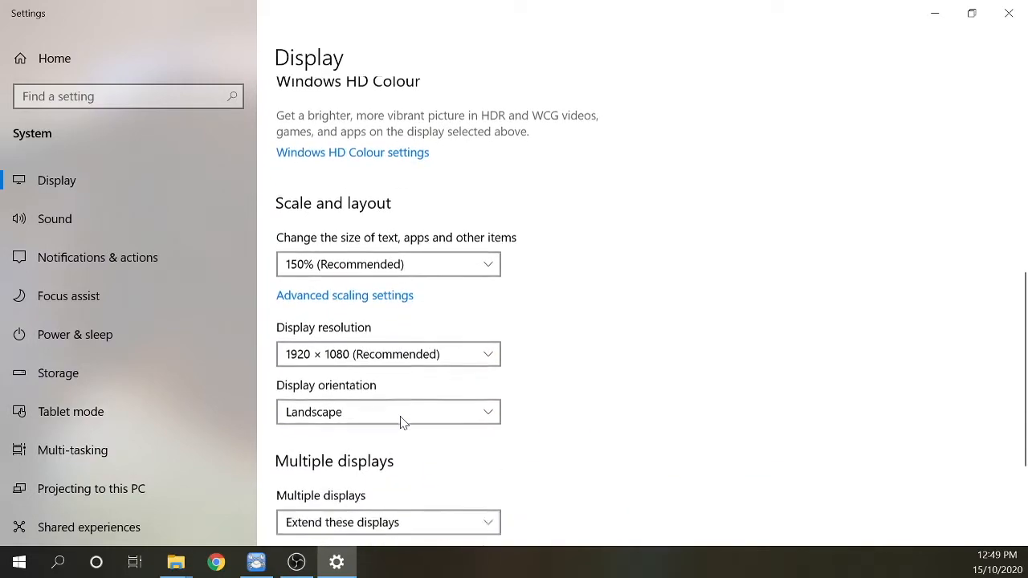
scroll(down, 3)
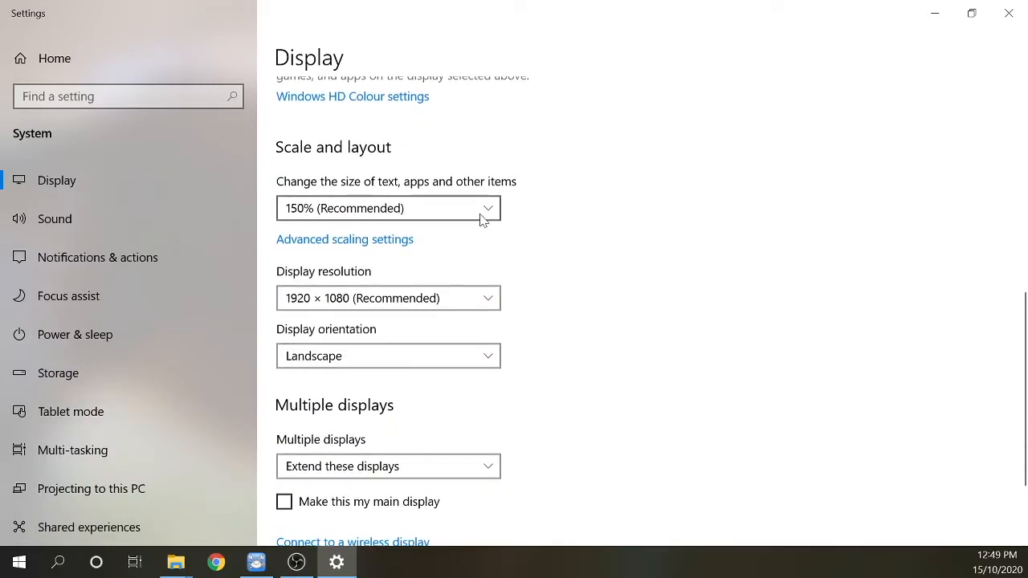
click(388, 208)
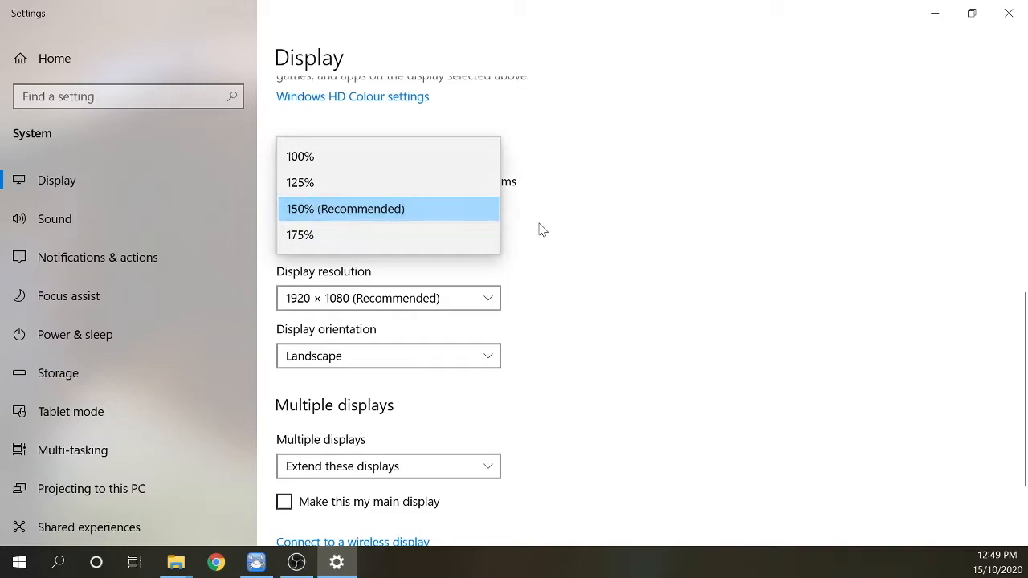
click(345, 208)
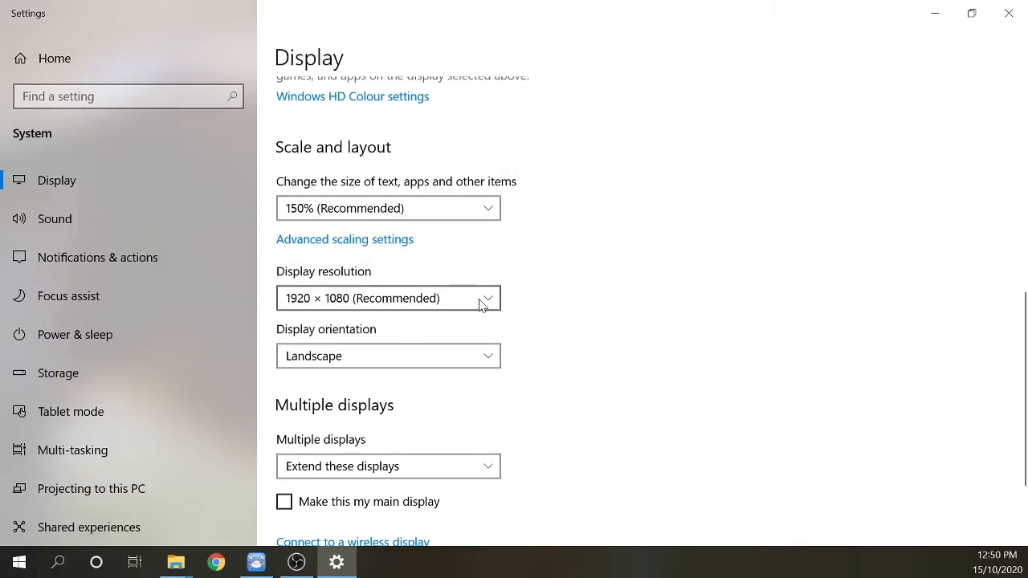
mouse_move(520, 320)
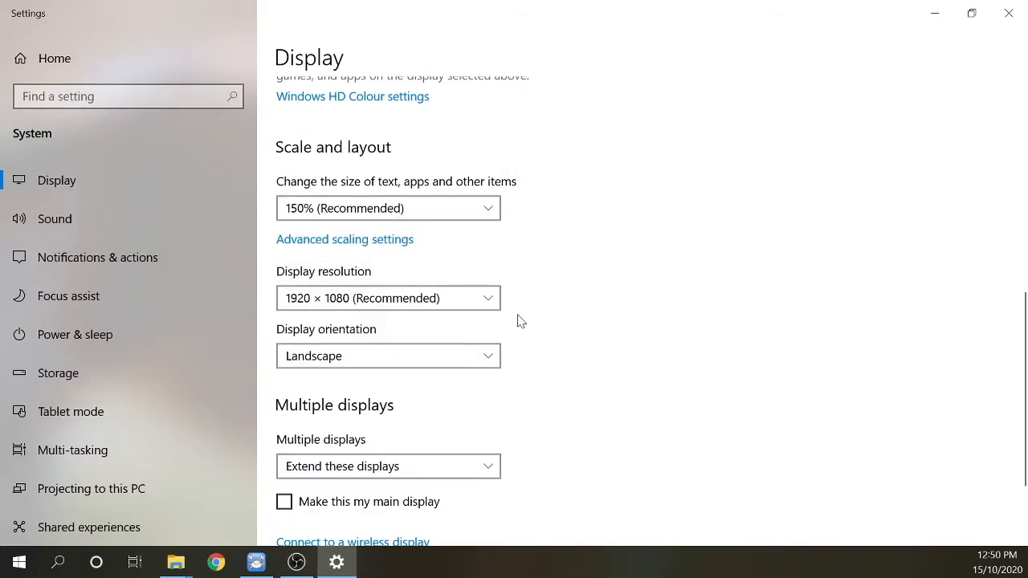
click(388, 356)
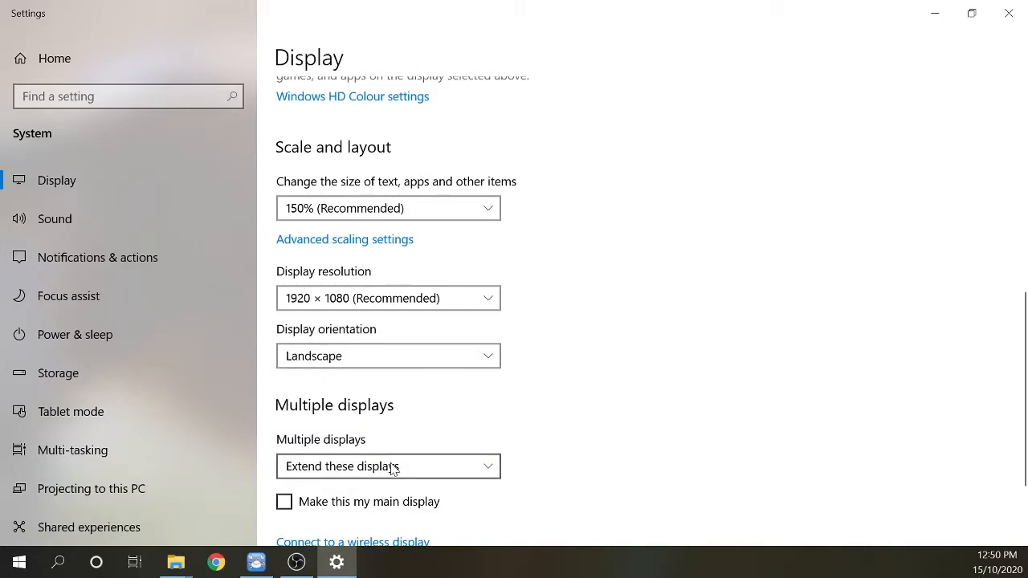
click(388, 467)
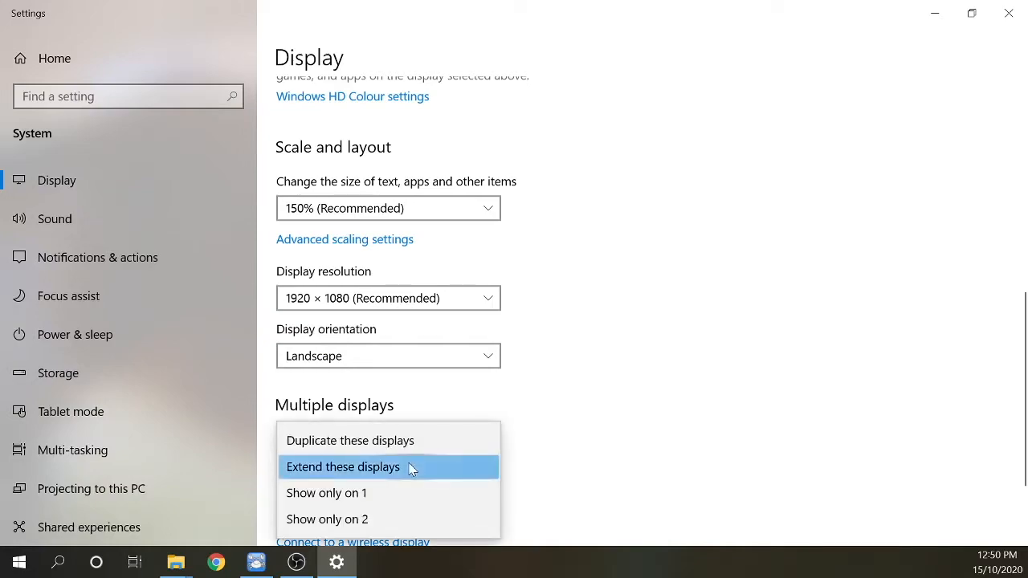